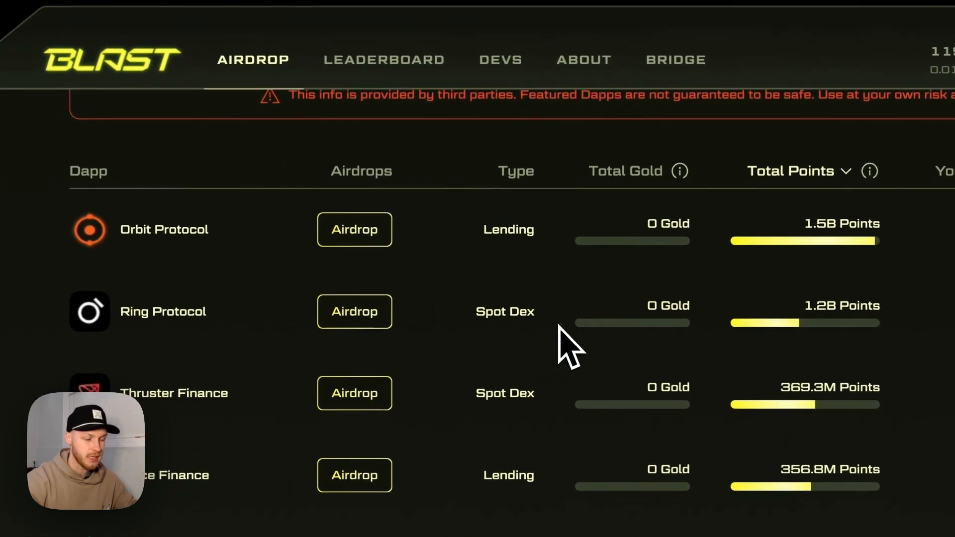
Scroll the Blast Dapp Airdrops table down until SynFutures appears.
scroll(down, 3)
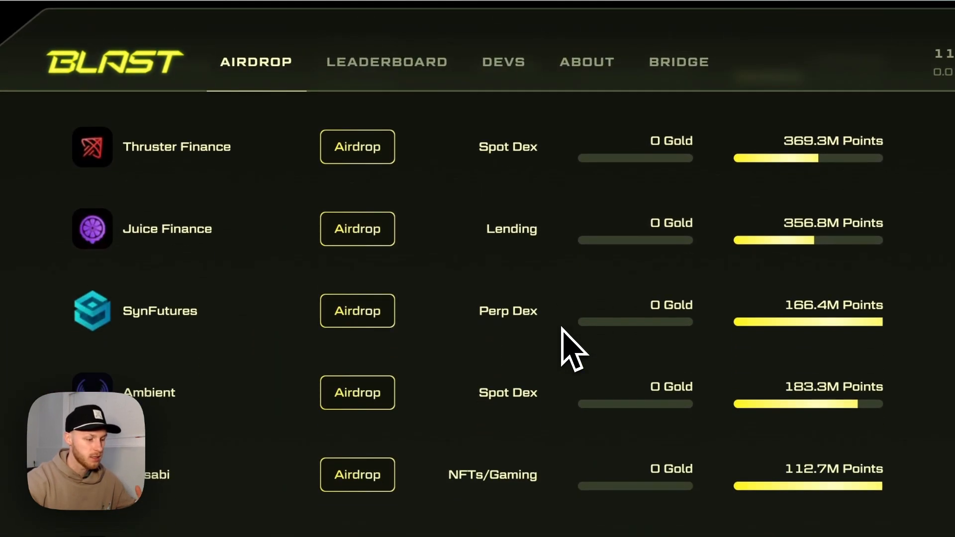
scroll(down, 3)
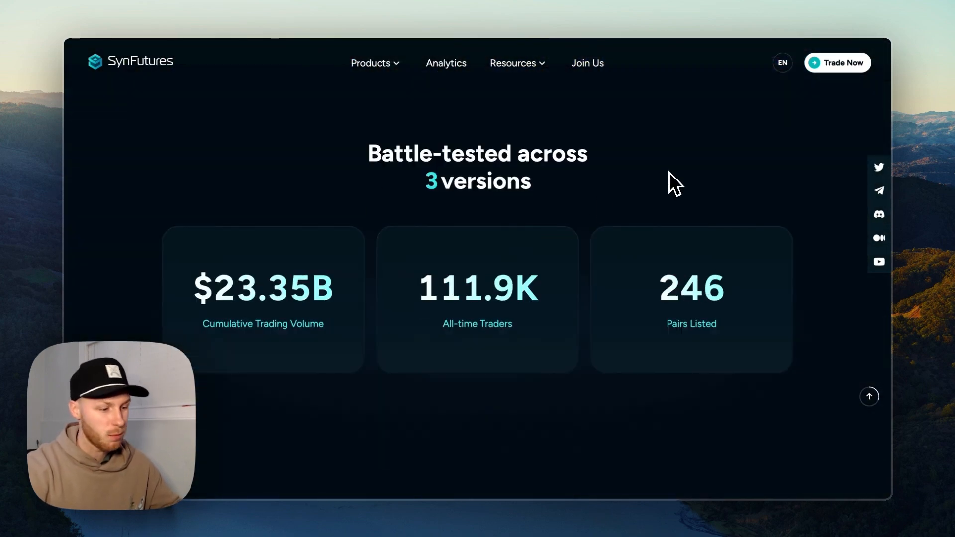
Highlight SynFutures' $23.35B cumulative trading volume figure and scroll through the homepage.
double_click(478, 288)
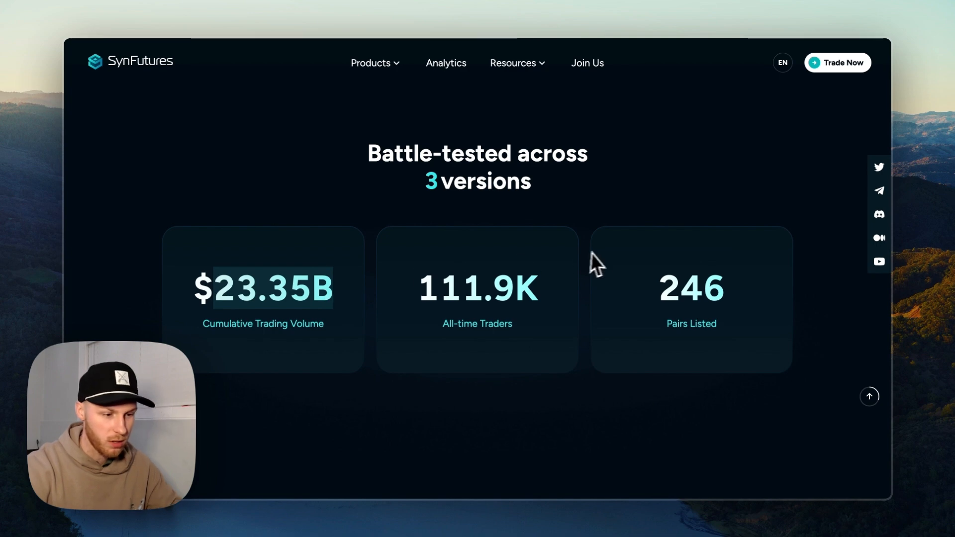
scroll(down, 3)
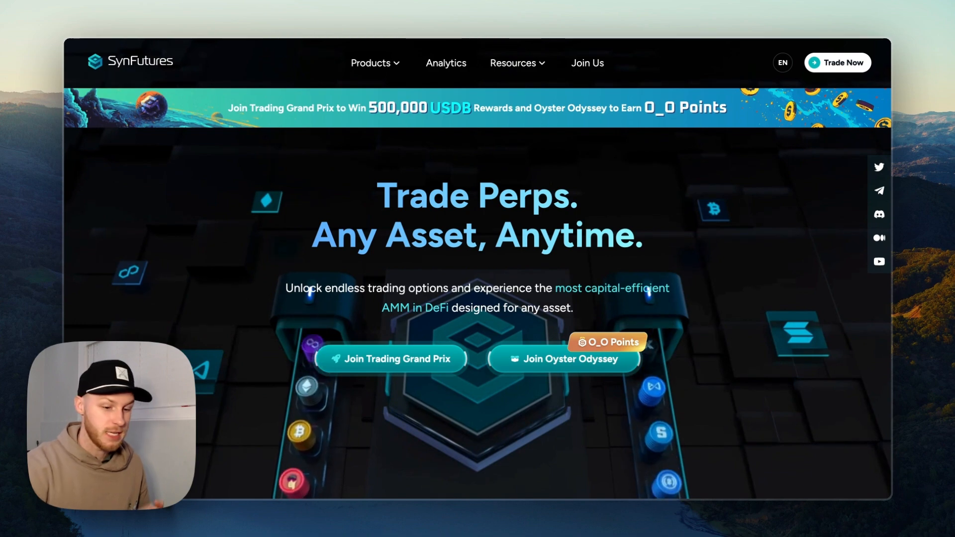
scroll(down, 3)
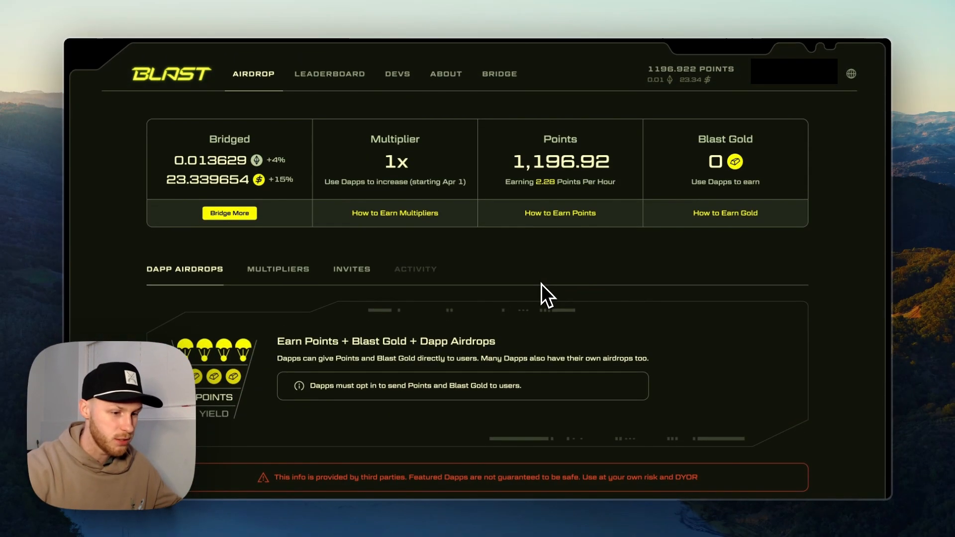
Scroll to the Dapp Airdrops table and open SynFutures, listed with 166.4M points.
scroll(down, 3)
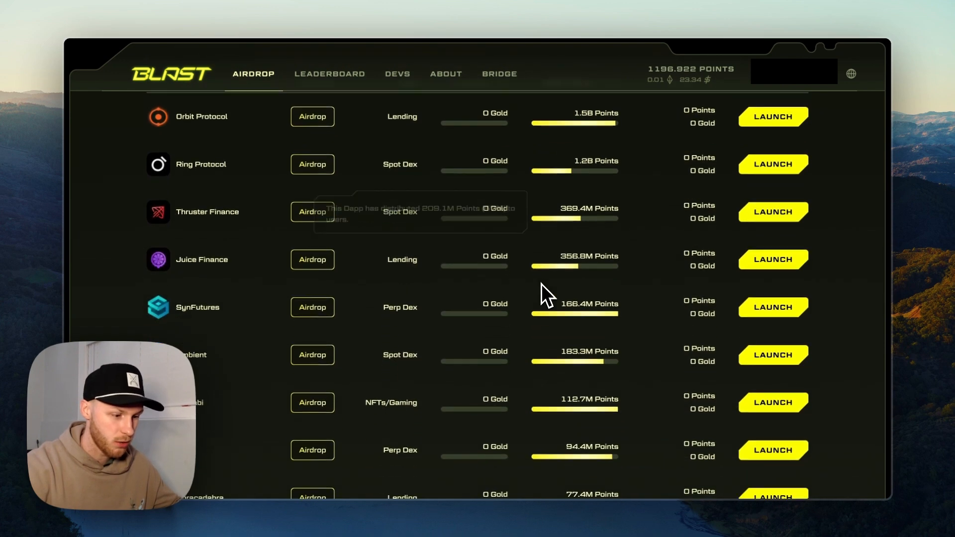
scroll(down, 3)
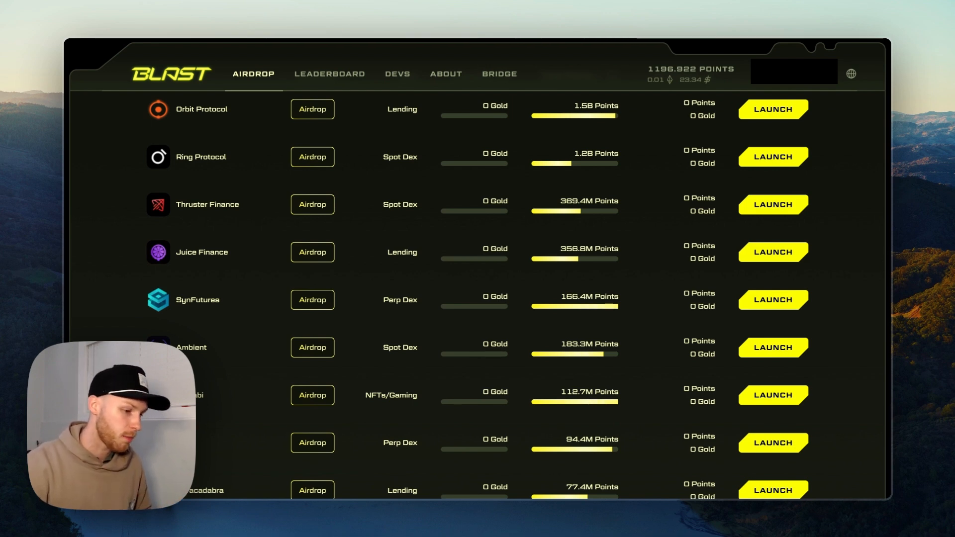
click(772, 299)
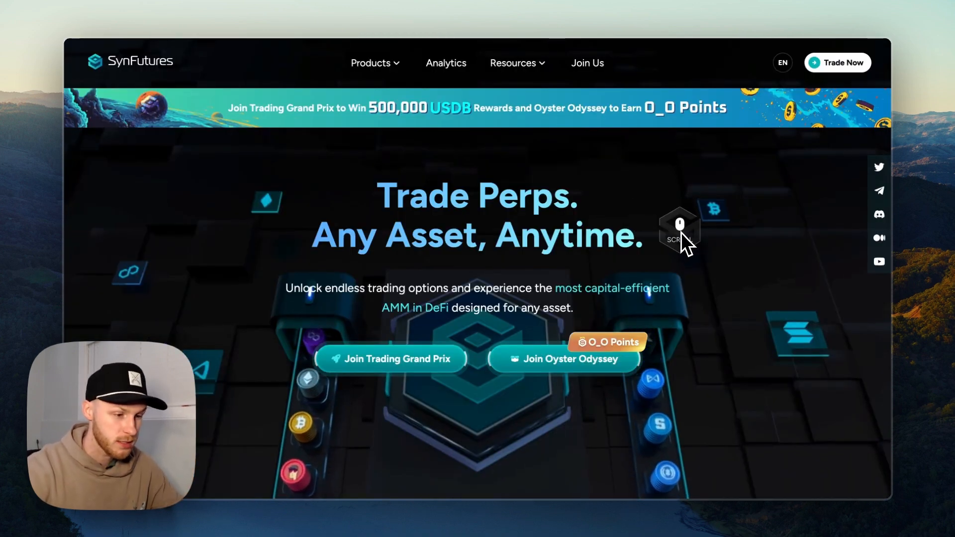
mouse_move(670, 22)
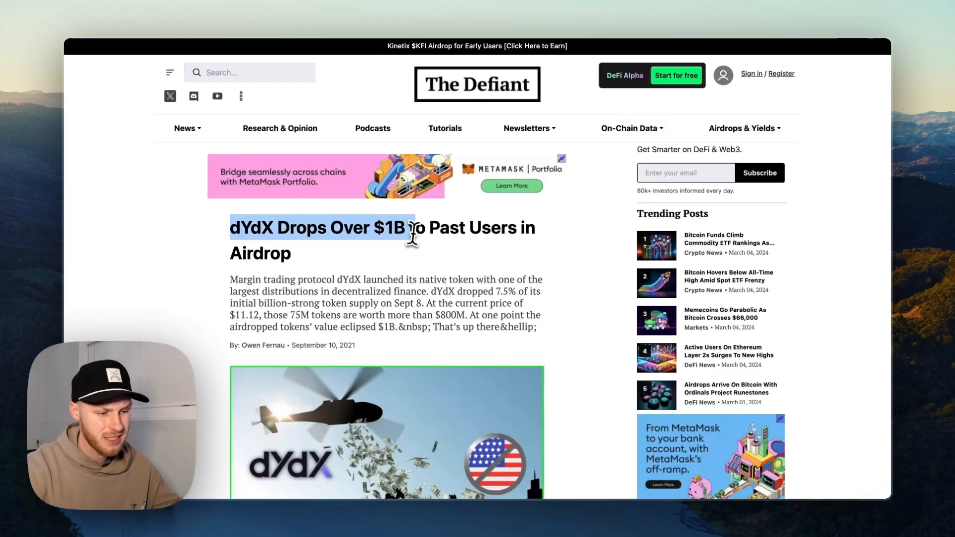
mouse_move(380, 329)
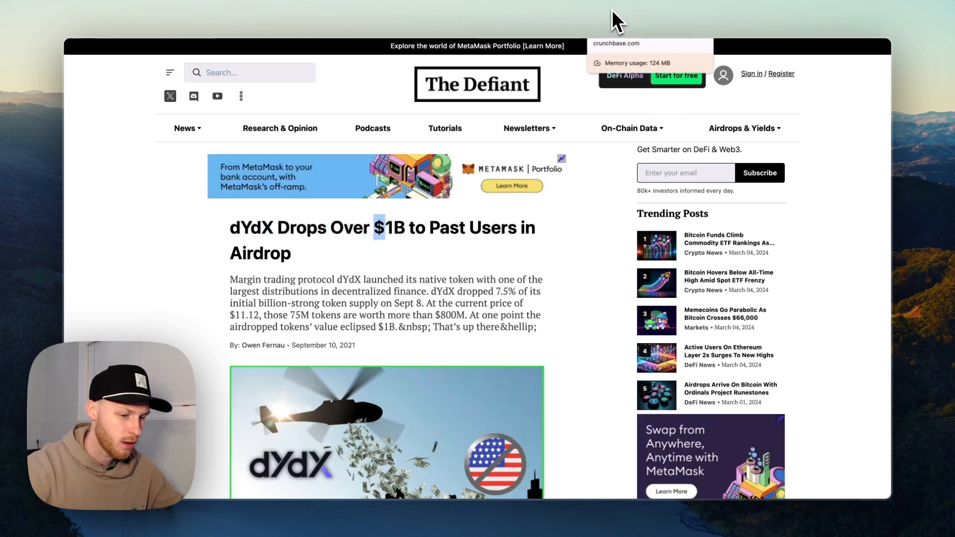
mouse_move(670, 19)
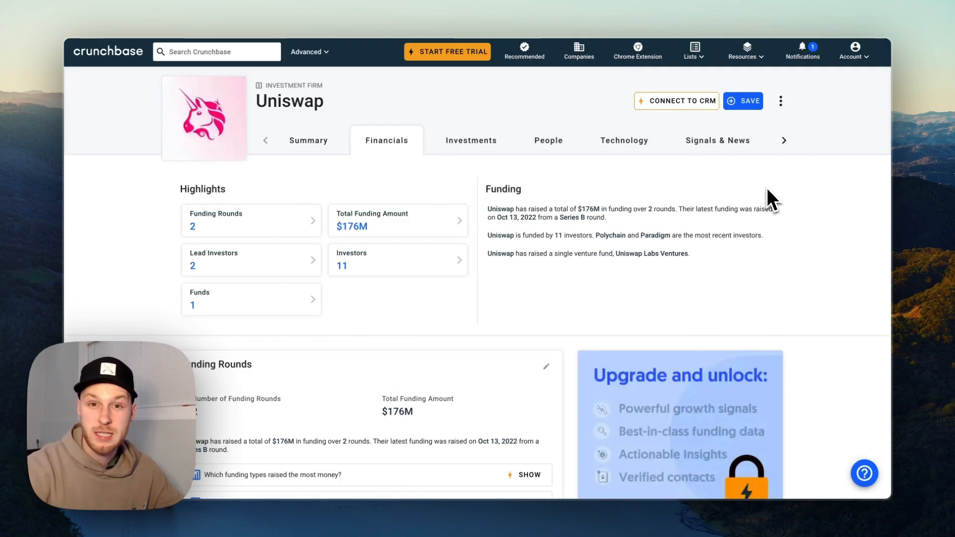
mouse_move(630, 231)
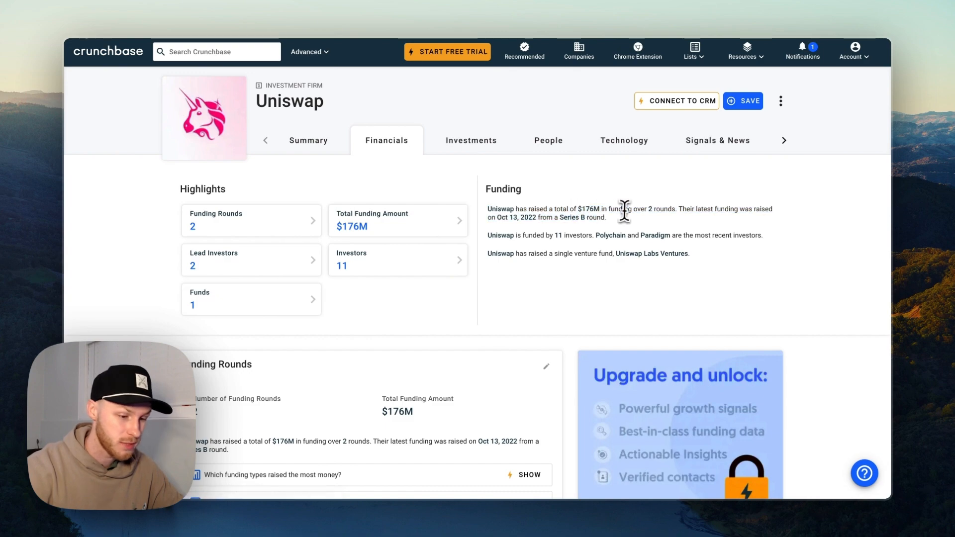
mouse_move(654, 210)
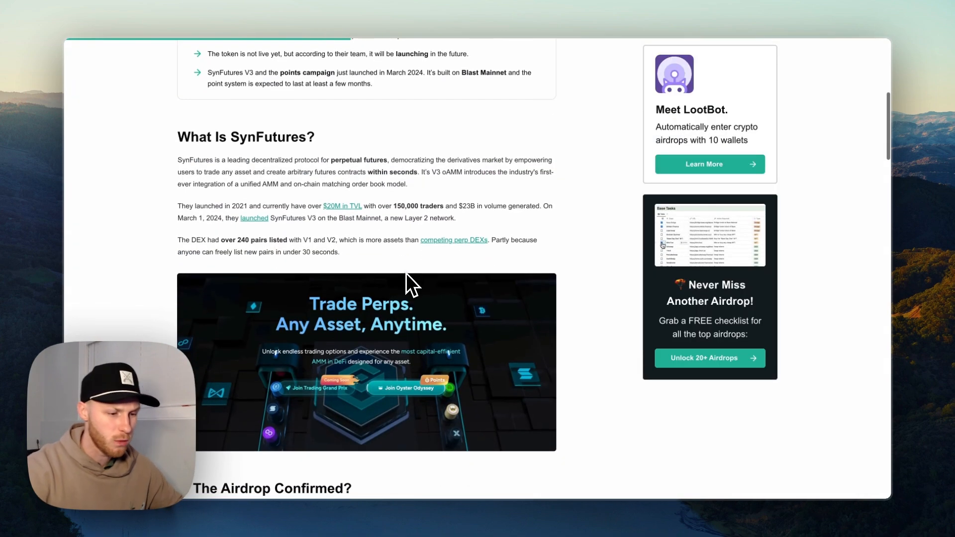
Scroll the airdrop article down to the 'What Is SynFutures?' heading.
scroll(down, 3)
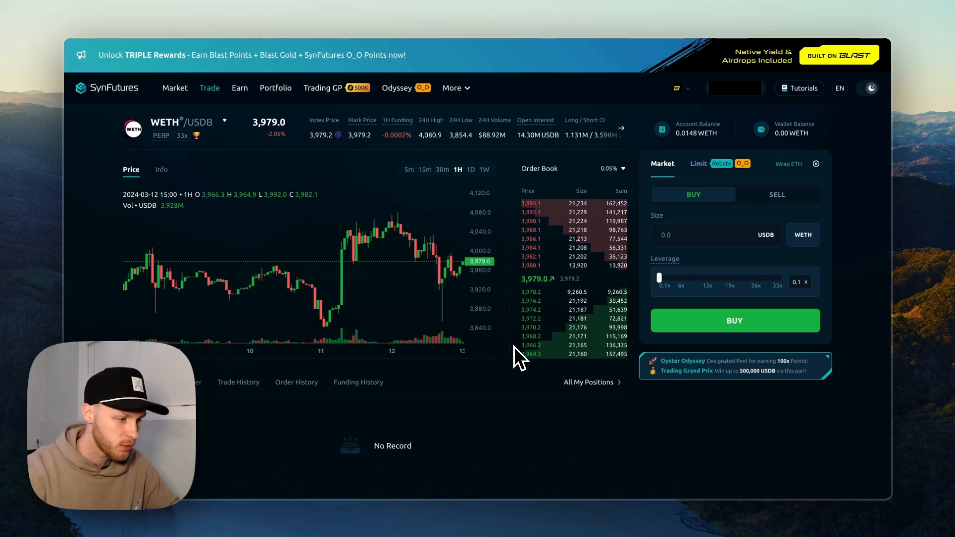
mouse_move(446, 243)
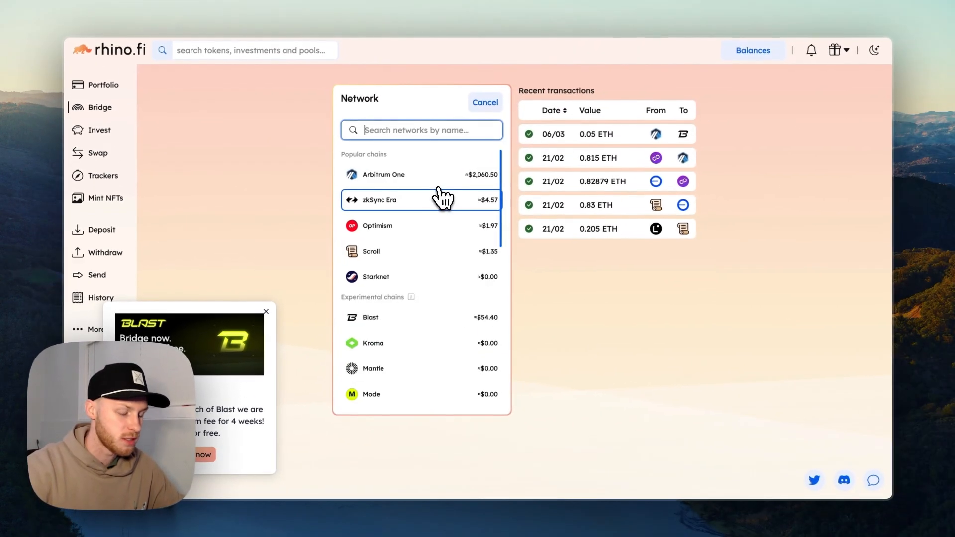
Choose zkSync Era as the source network for bridging ETH to Blast.
scroll(down, 3)
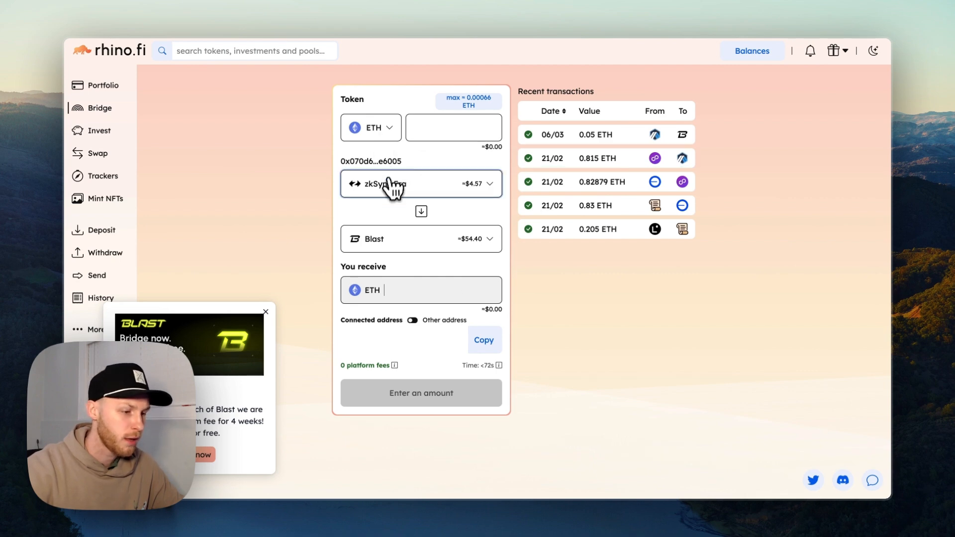
click(420, 184)
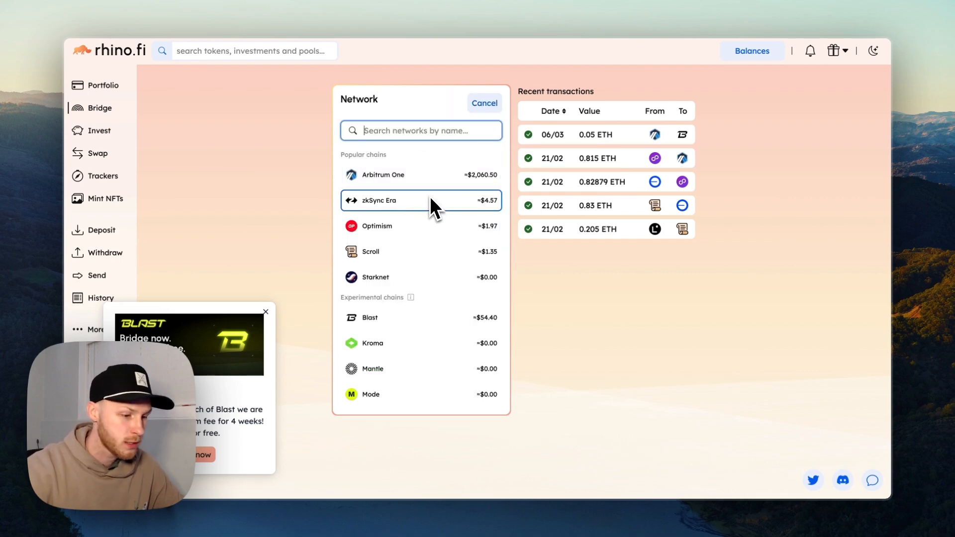
scroll(down, 3)
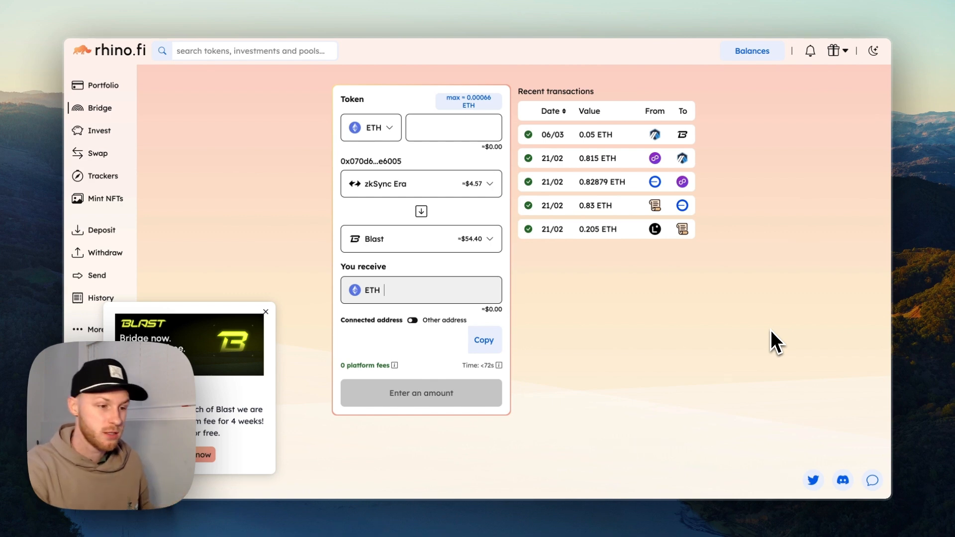
mouse_move(436, 33)
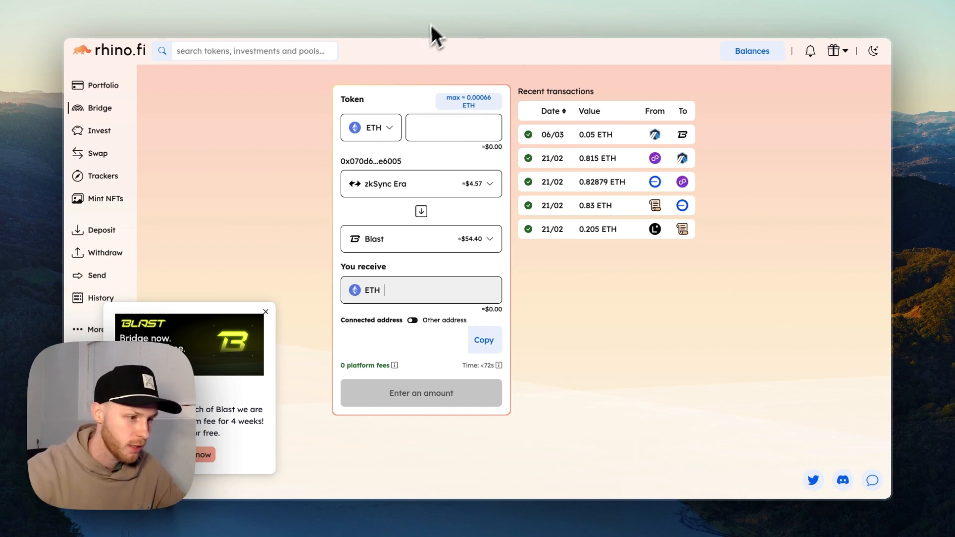
mouse_move(192, 31)
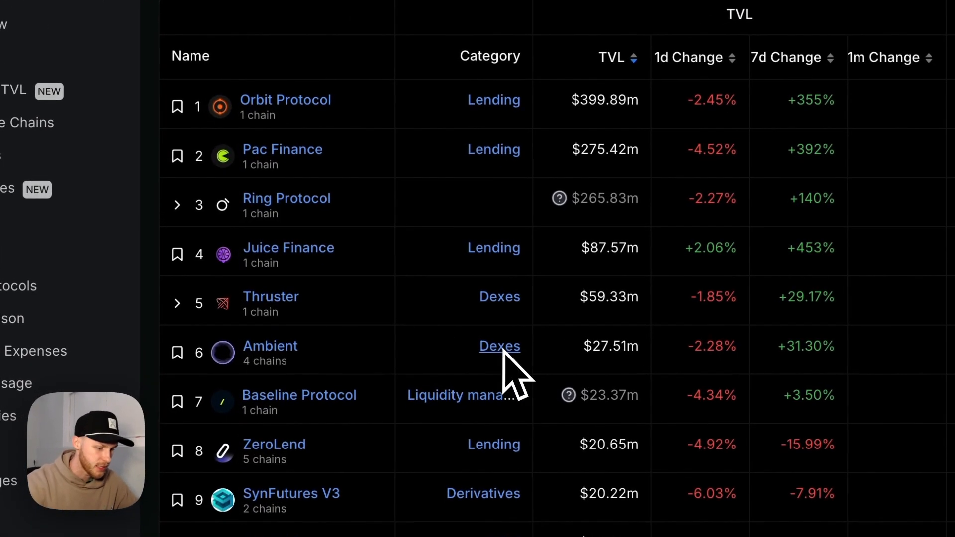
mouse_move(270, 296)
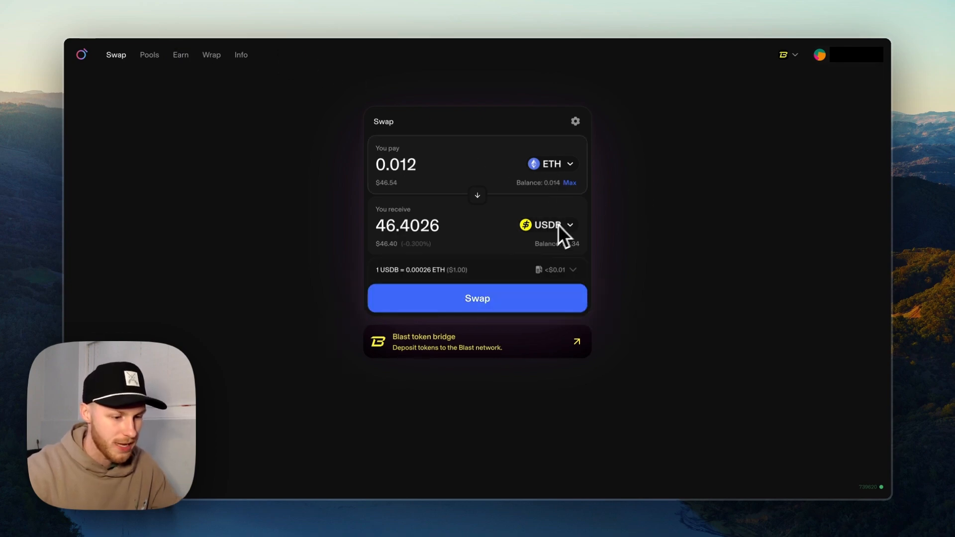
Swap 0.012 ETH for 46.40 USDB, confirm it in the wallet, and dismiss the success message.
click(477, 298)
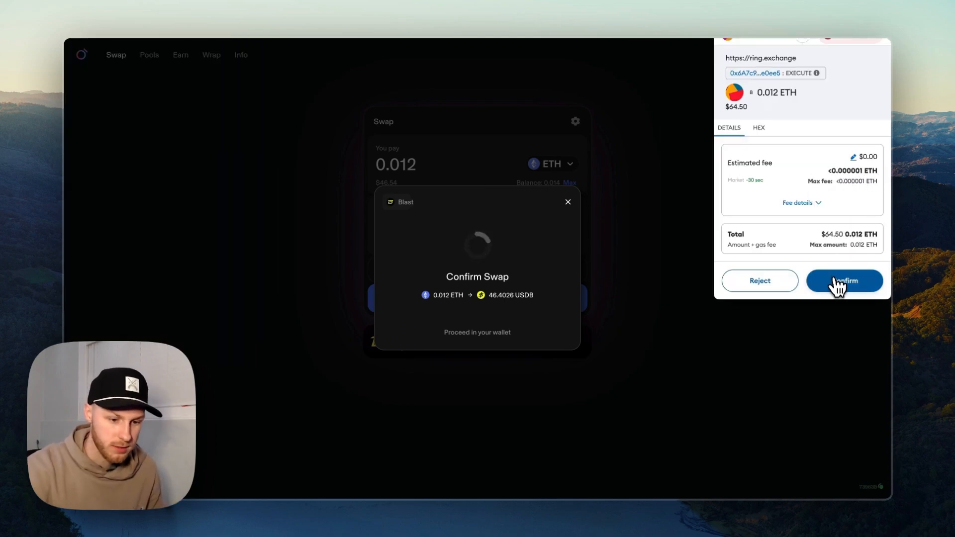
click(844, 280)
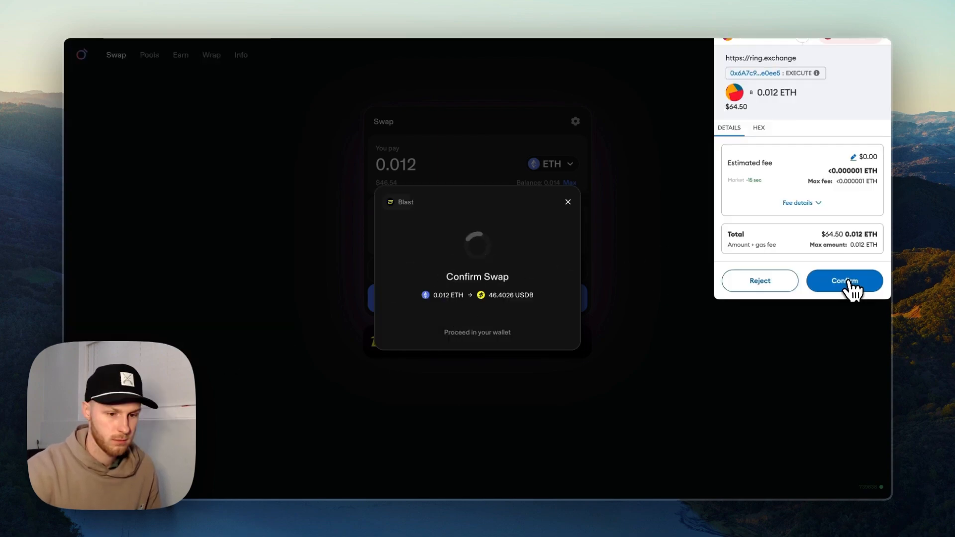
click(844, 280)
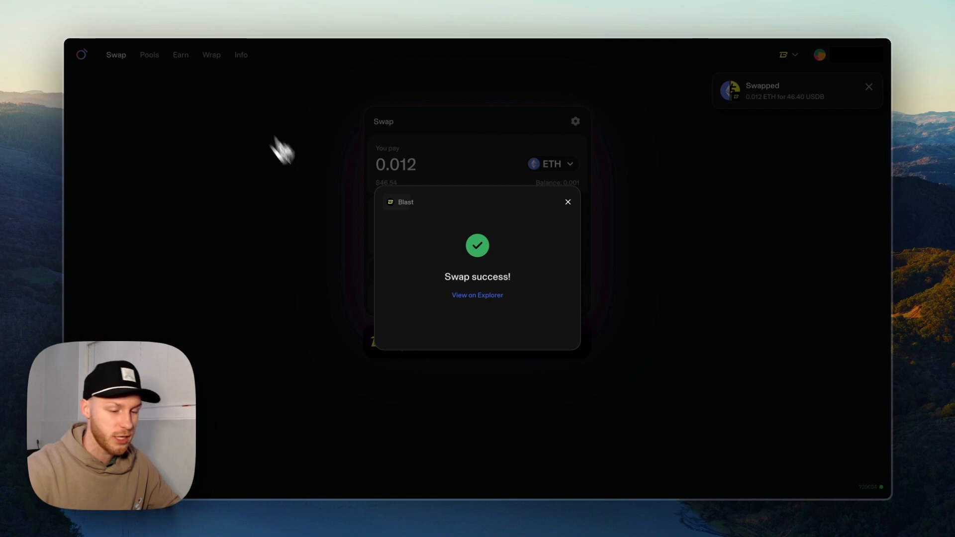
click(567, 202)
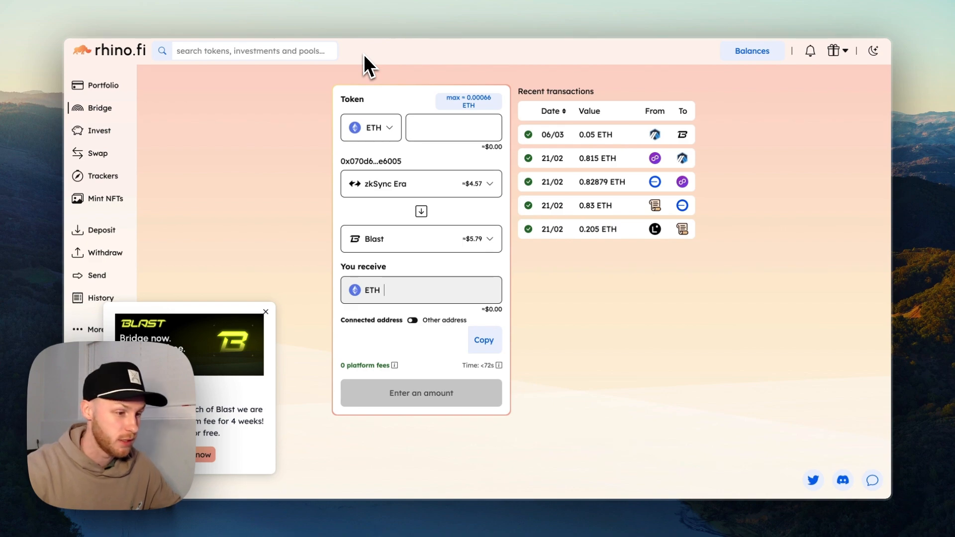
mouse_move(539, 106)
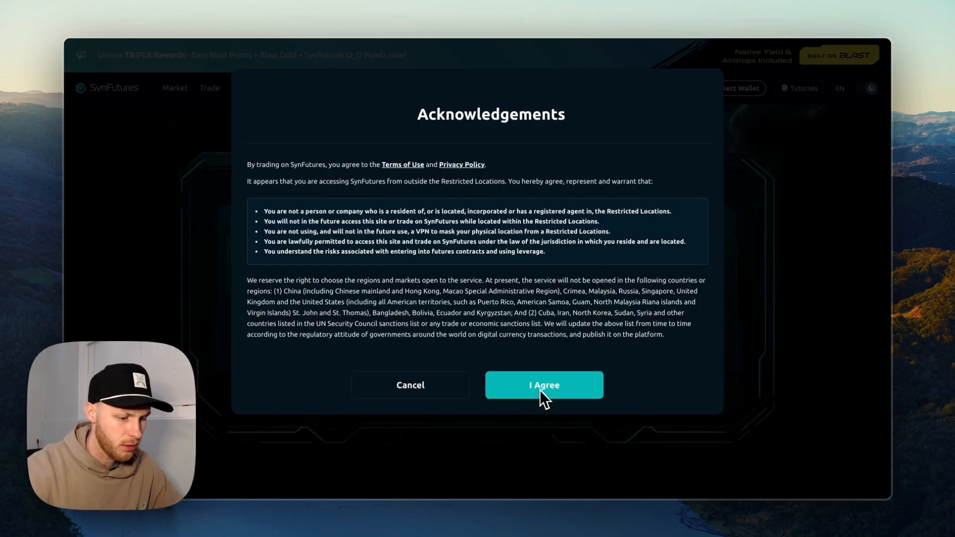
Accept the trading acknowledgements and scroll the Odyssey panel showing 482 O_O points and 3 mystery boxes.
click(543, 385)
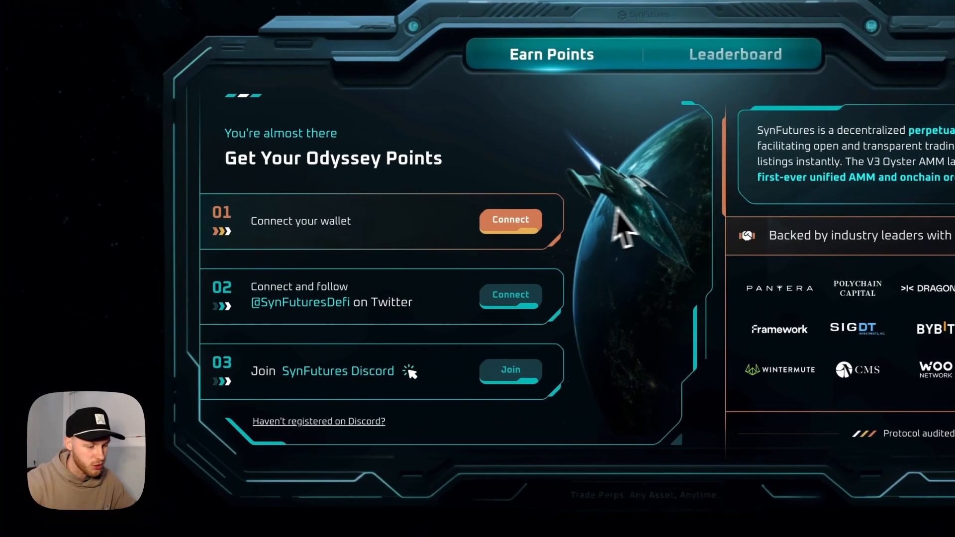
mouse_move(396, 317)
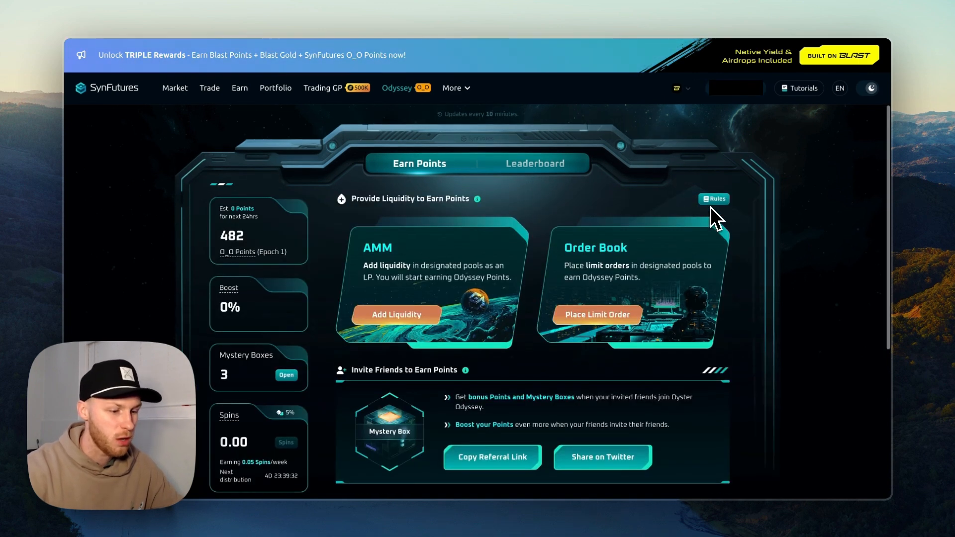
scroll(down, 3)
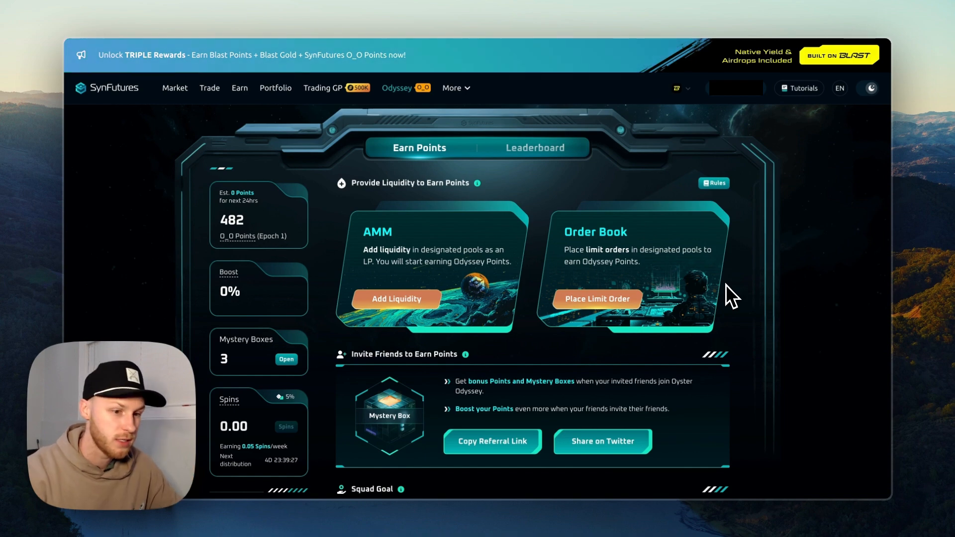
mouse_move(860, 119)
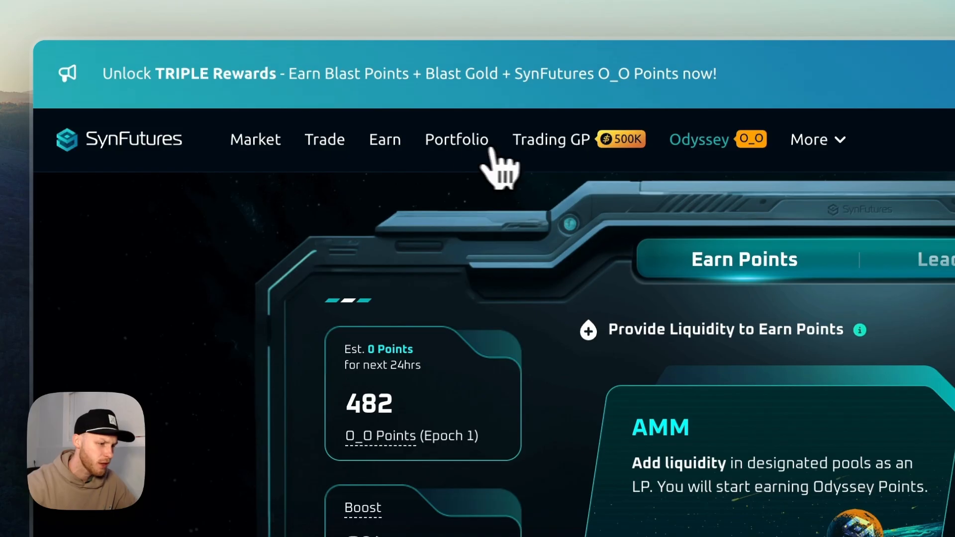
From Portfolio, approve and deposit the full 69.742 USDB balance.
click(456, 139)
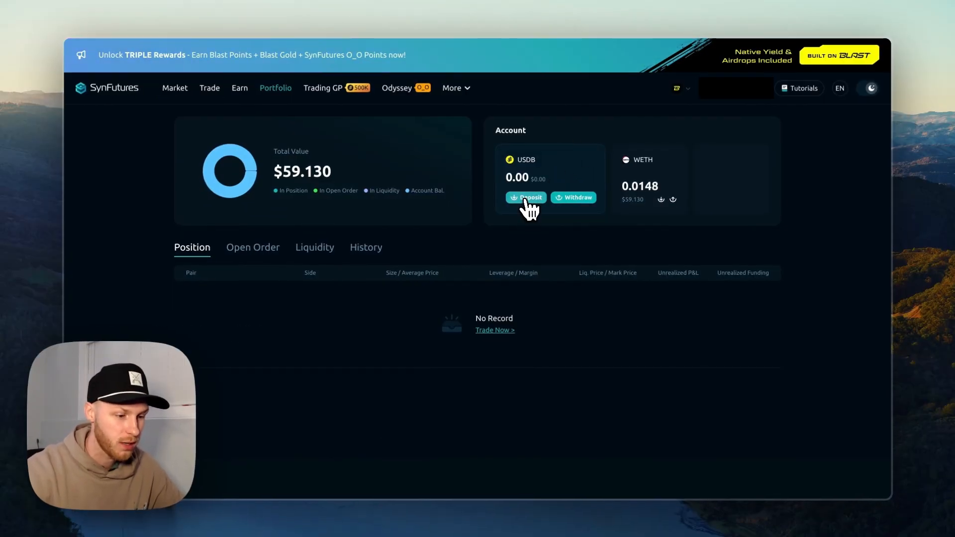
click(527, 198)
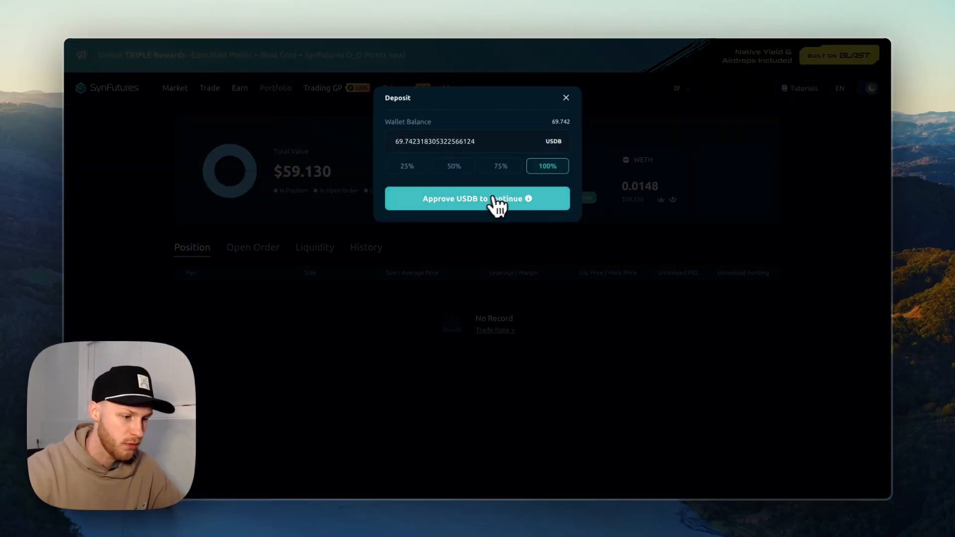
click(477, 198)
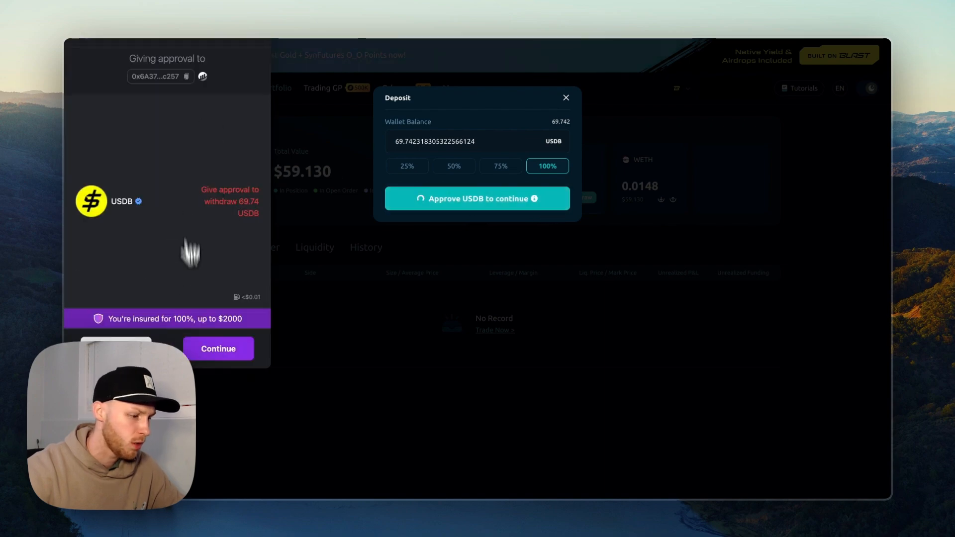
click(477, 198)
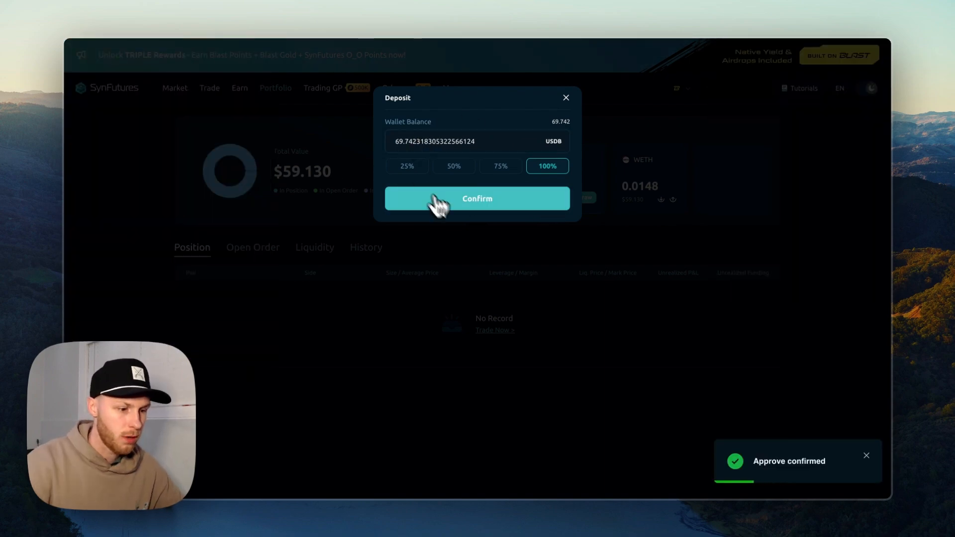
click(477, 199)
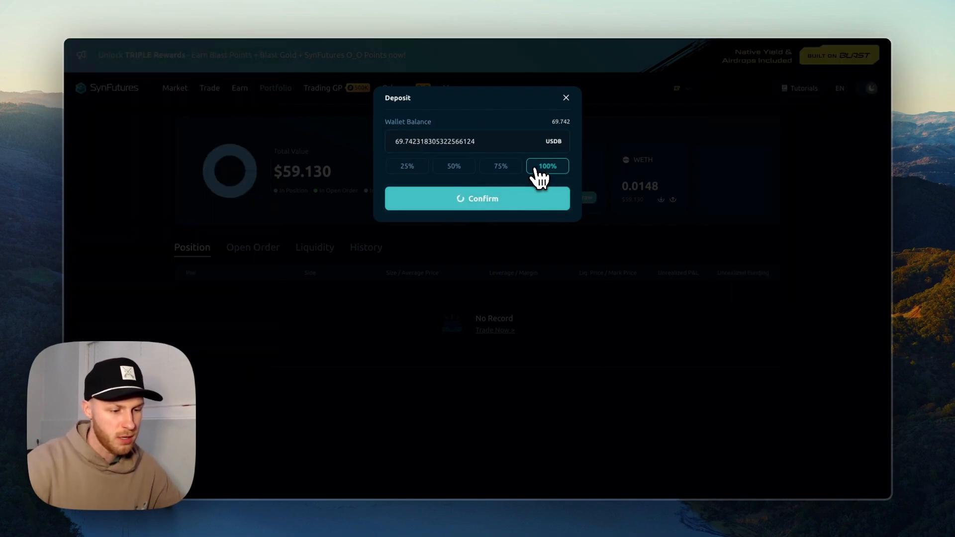
click(478, 199)
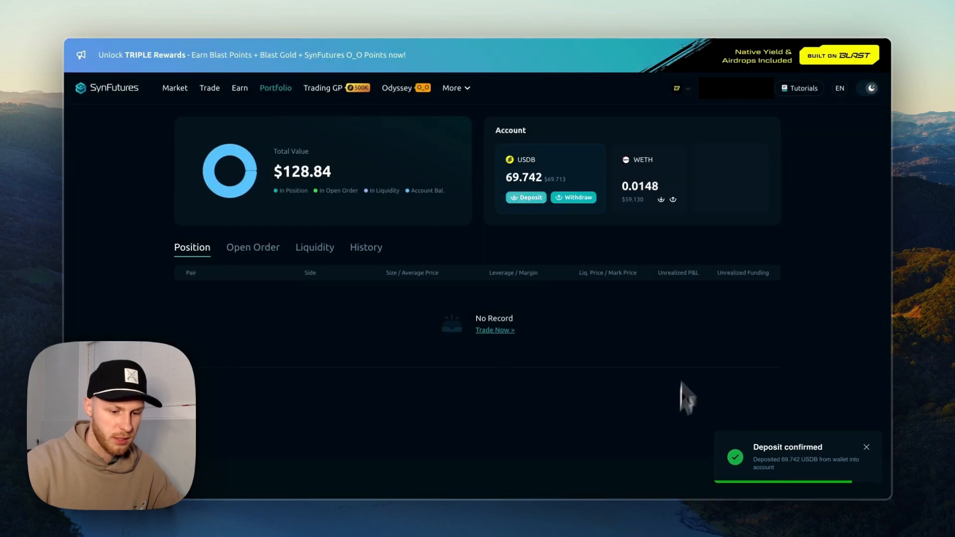
mouse_move(570, 259)
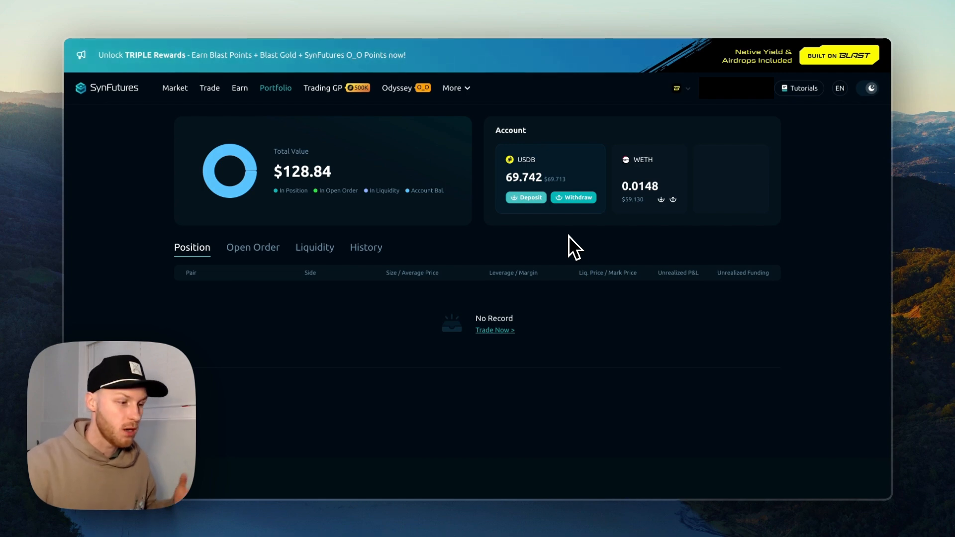
mouse_move(209, 88)
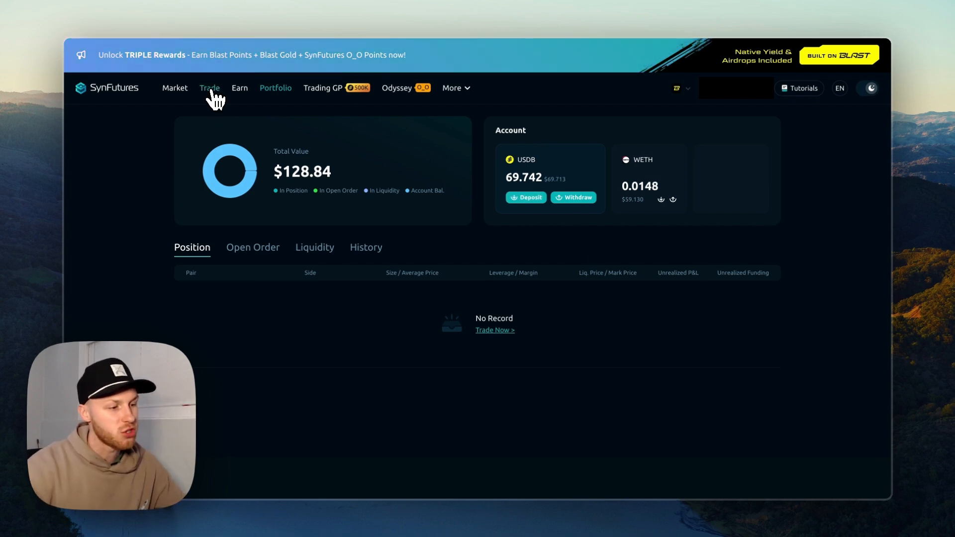
On the Trade page, select BTC/USDB, set leverage to 19.2x and enter 500 USDB.
click(208, 87)
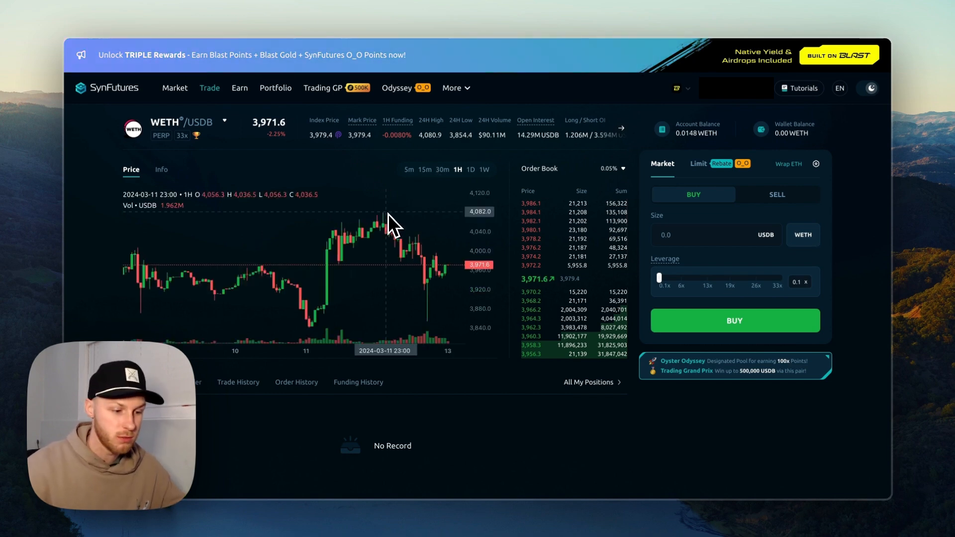
click(224, 122)
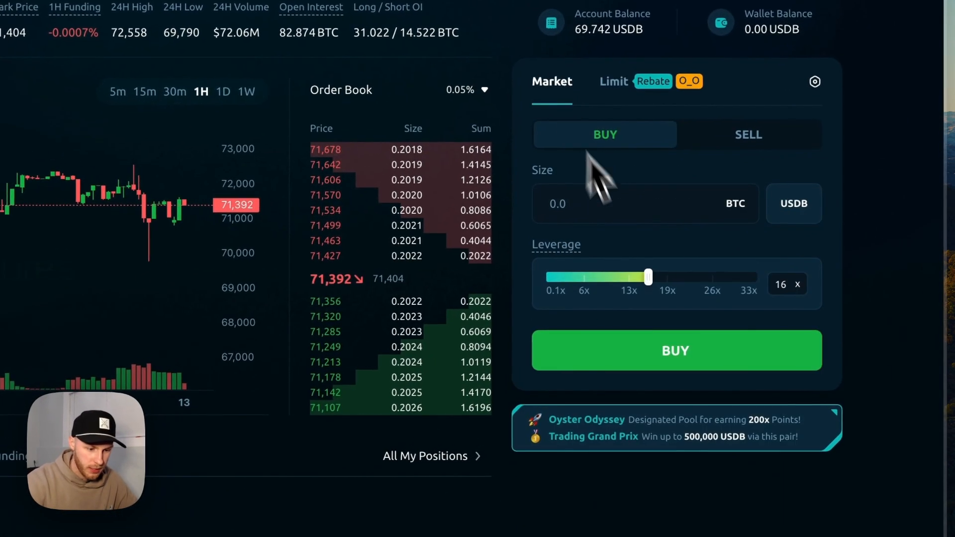
drag(647, 278, 624, 277)
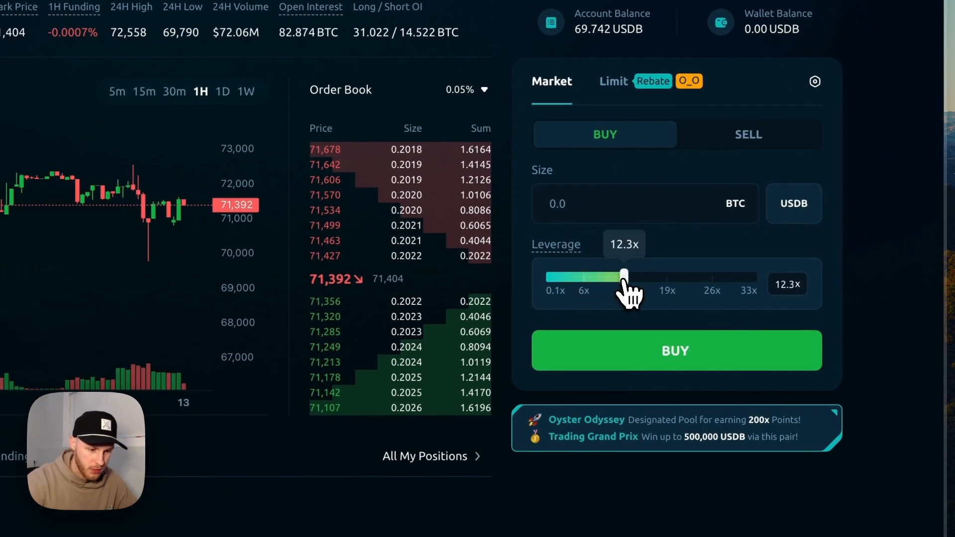
drag(623, 277, 609, 277)
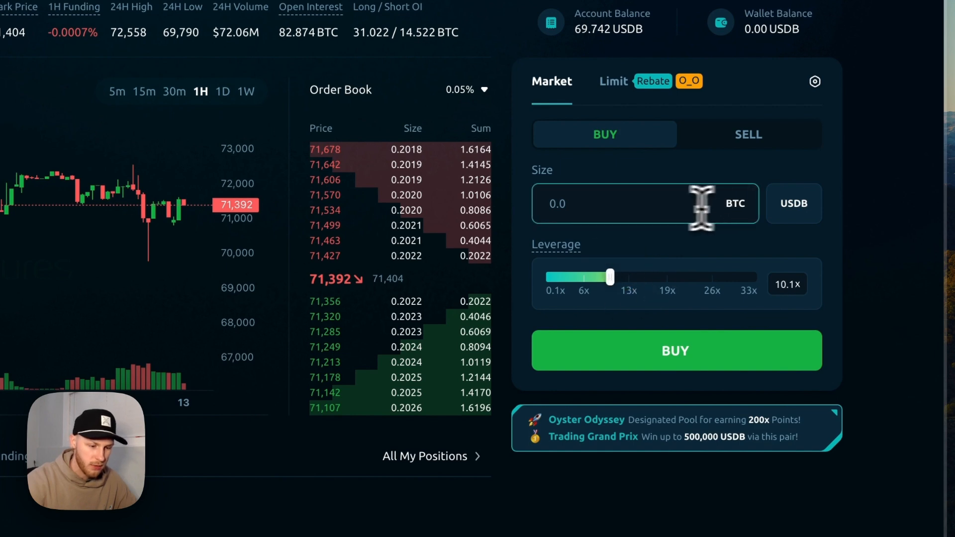
text(500)
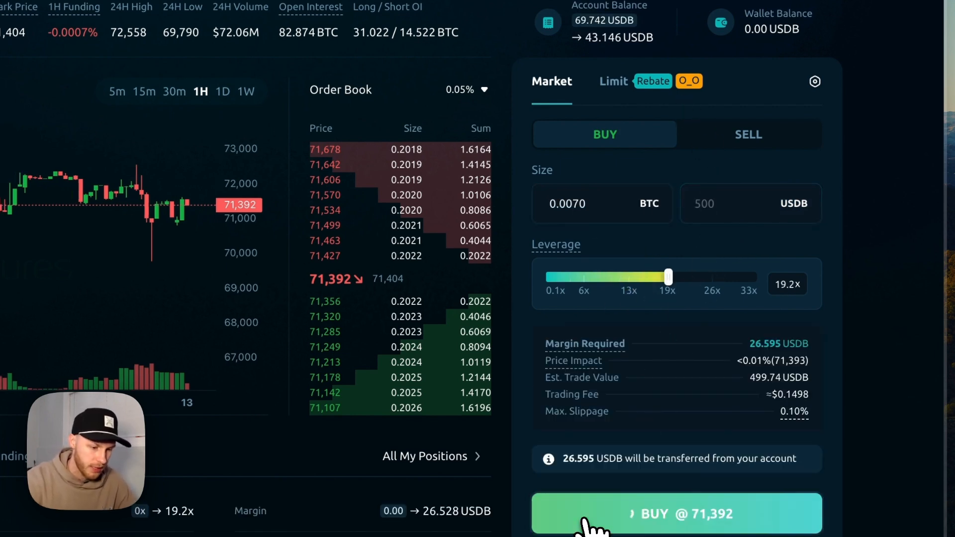
Place the 0.0070 BTC long buy order and confirm it in the wallet.
click(677, 514)
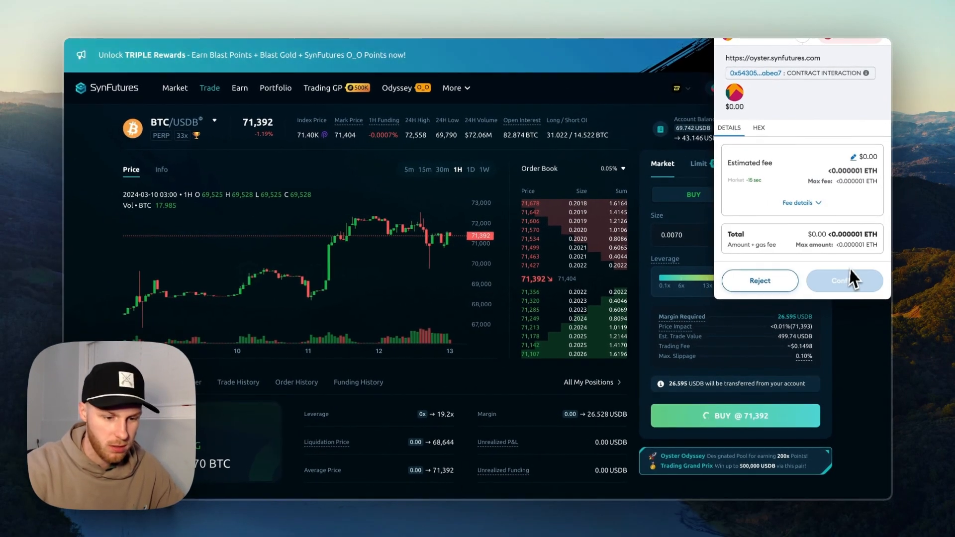
click(844, 281)
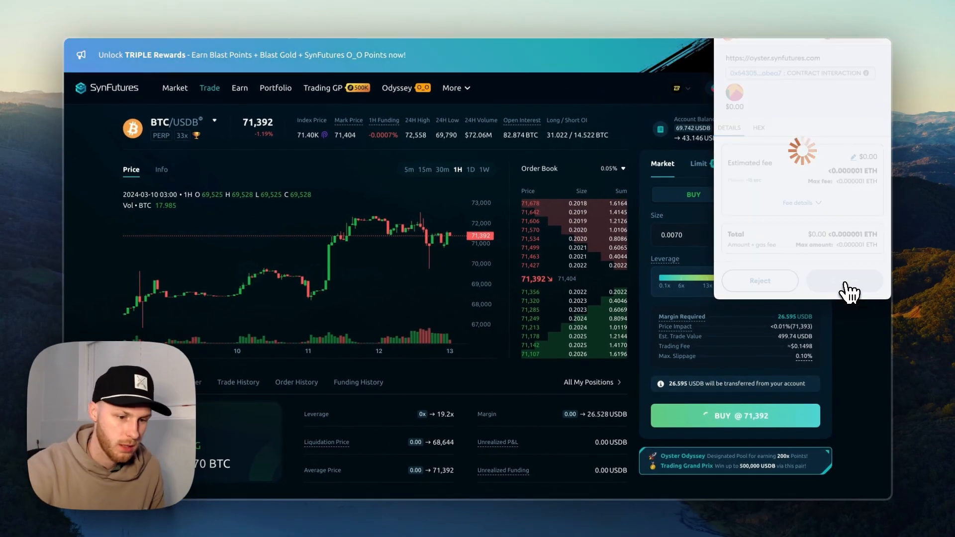
click(844, 280)
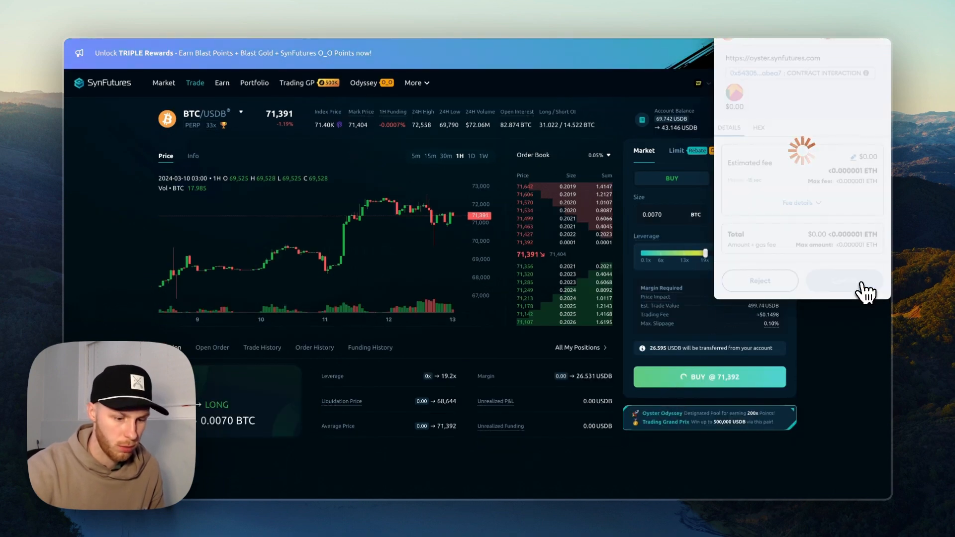
click(845, 281)
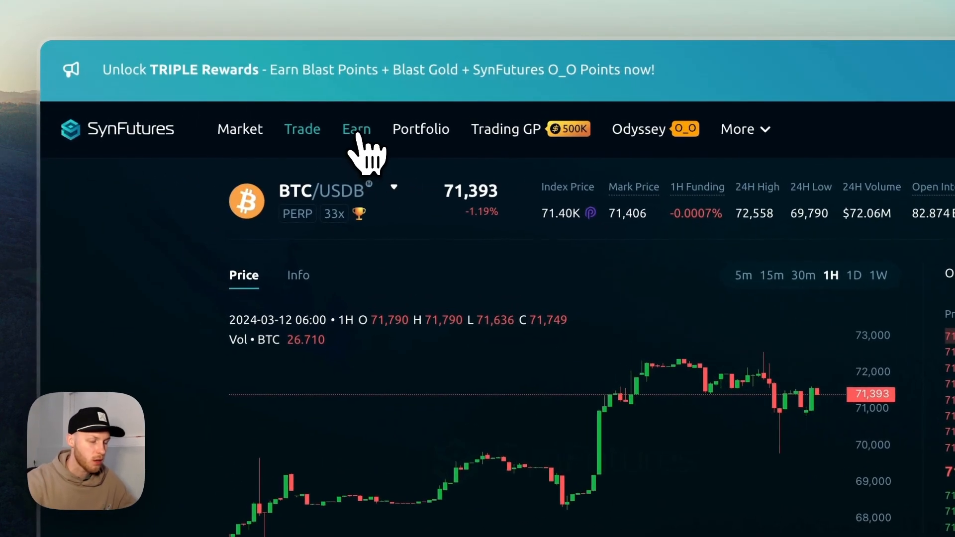
View the WETH/USDB pool's add-liquidity form on Earn, then go back to Odyssey.
click(356, 129)
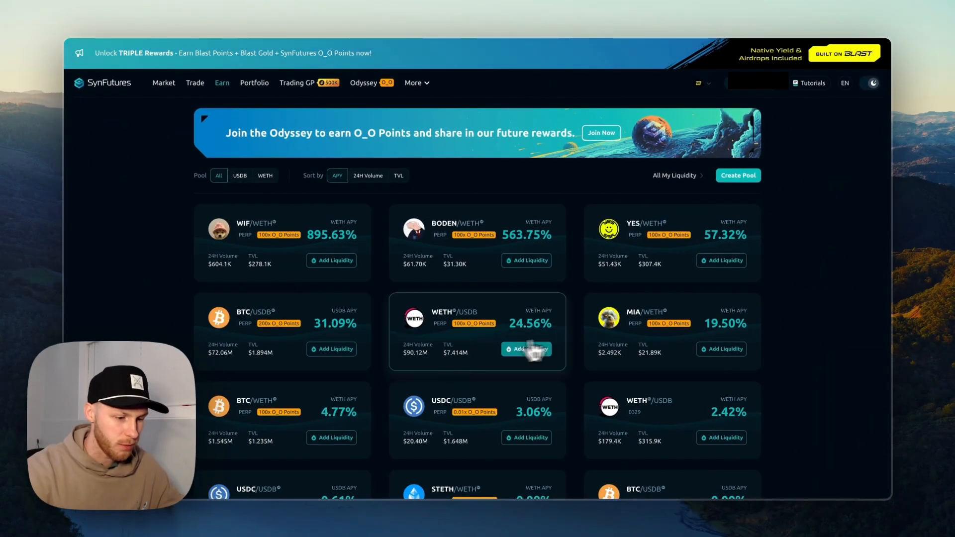
click(527, 348)
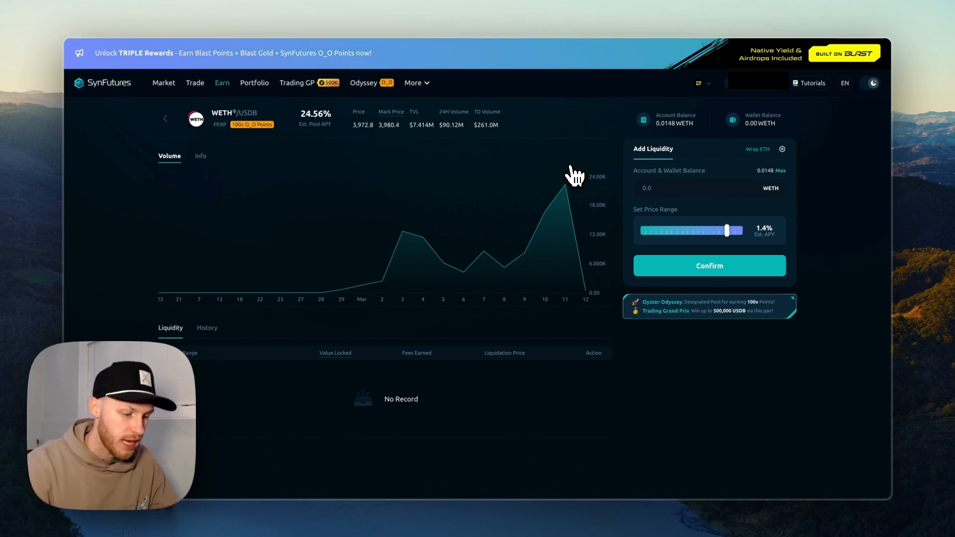
click(363, 83)
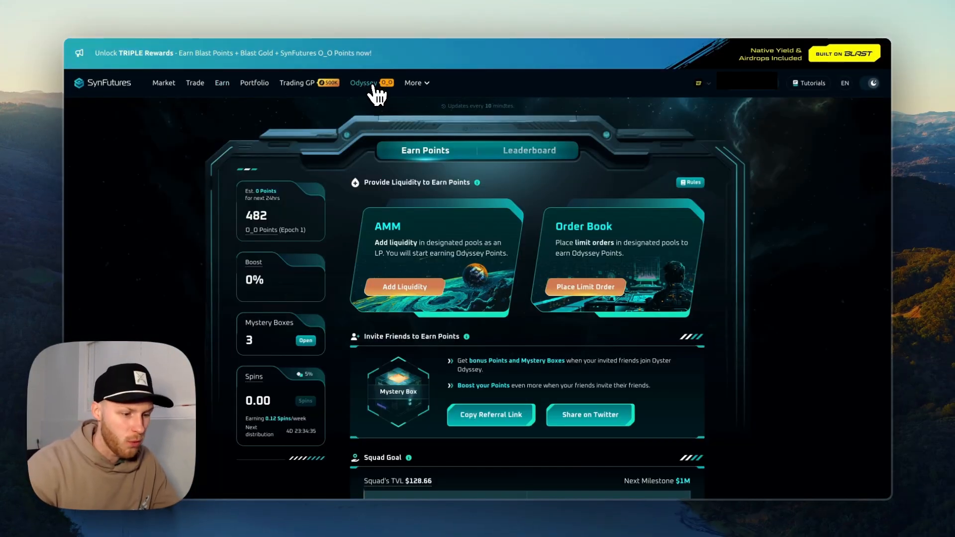
mouse_move(606, 265)
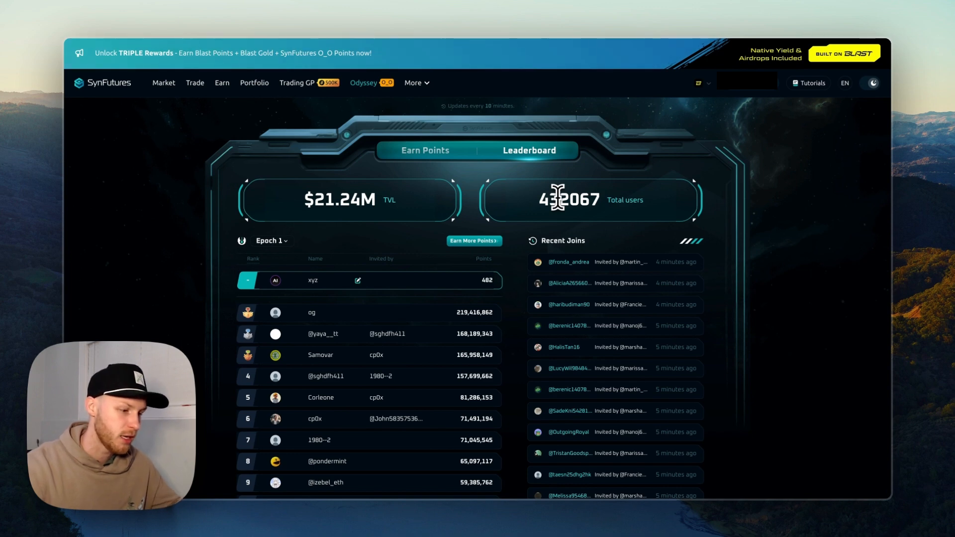
Open the Trading Grand Prix competition page showing the 500,000 USDB prize pool.
click(296, 83)
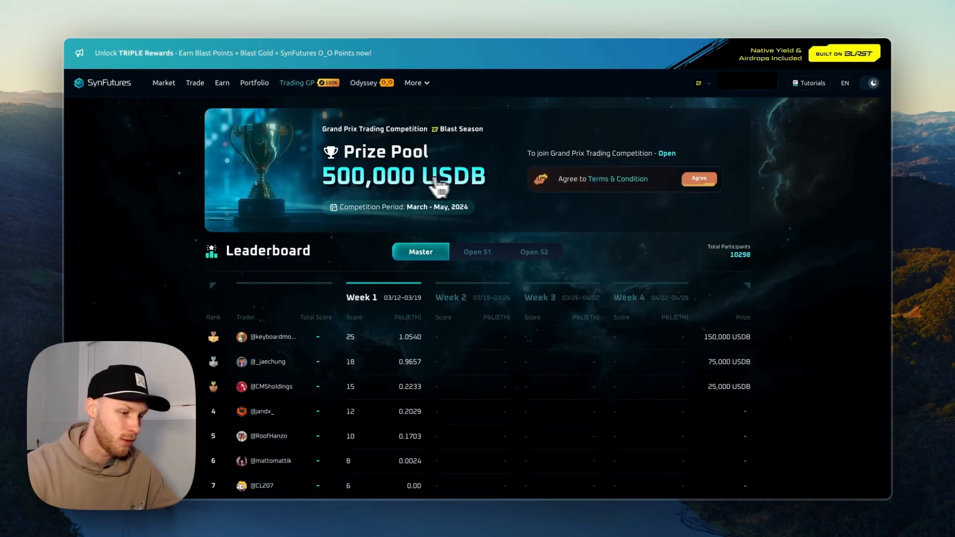
Go to RankFi's $19.99 Airdrop Checklist page with its Base Tasks table.
click(698, 179)
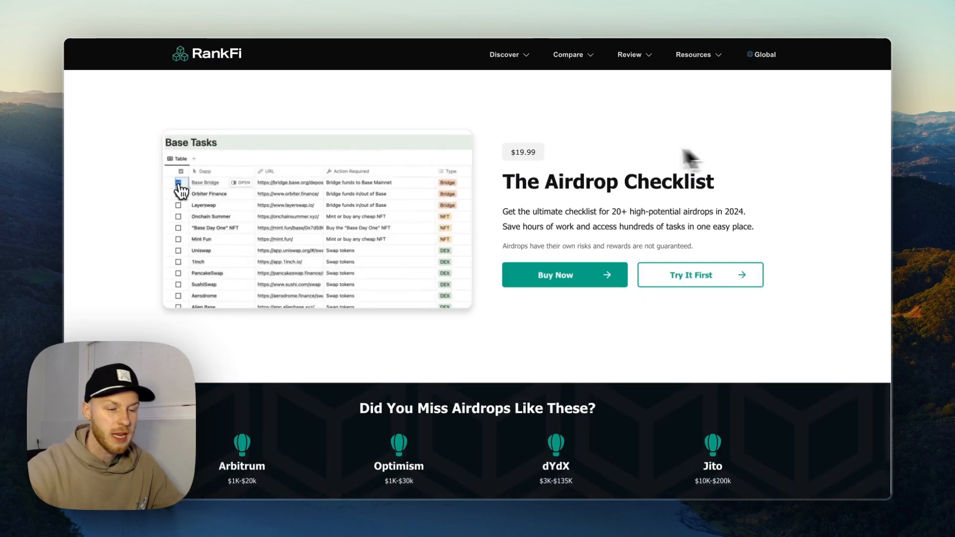
click(177, 193)
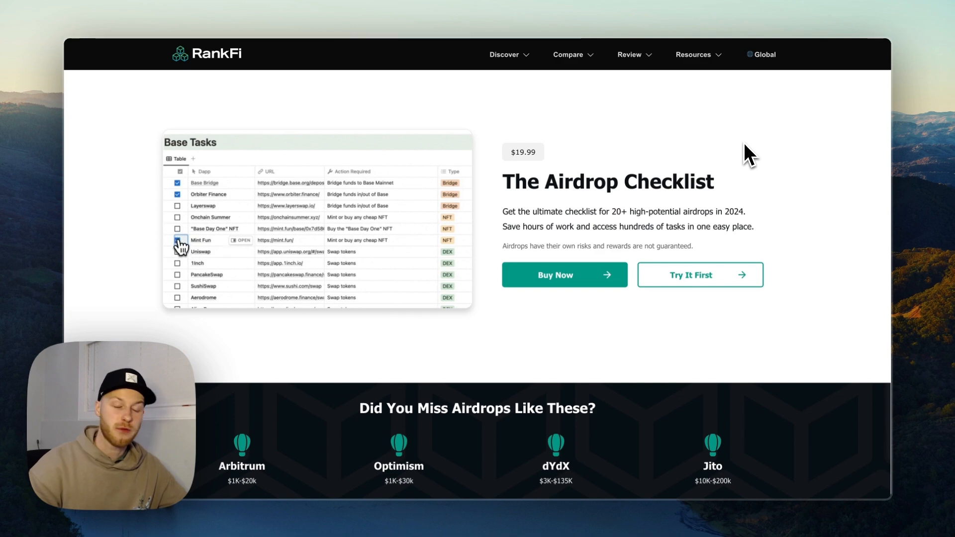